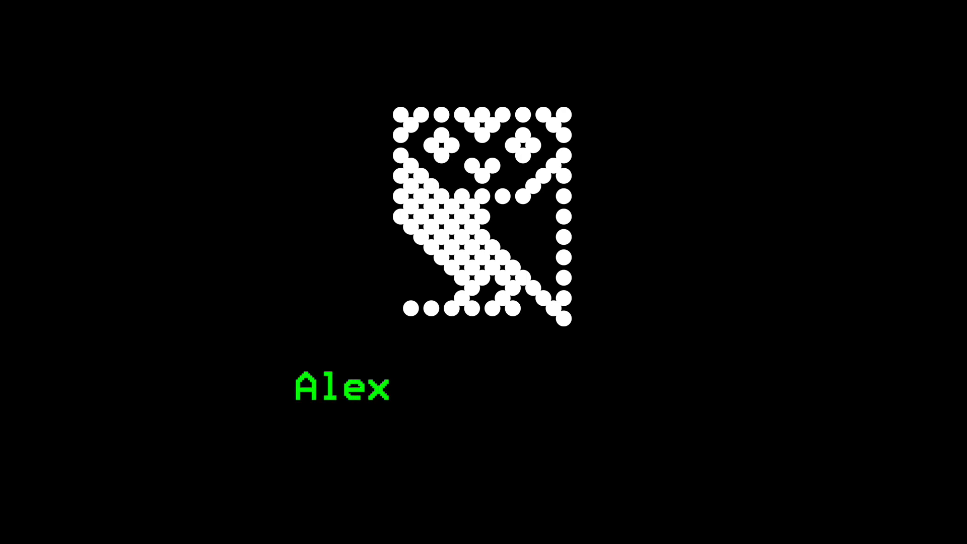
{"action": "type", "text": "van Someren"}
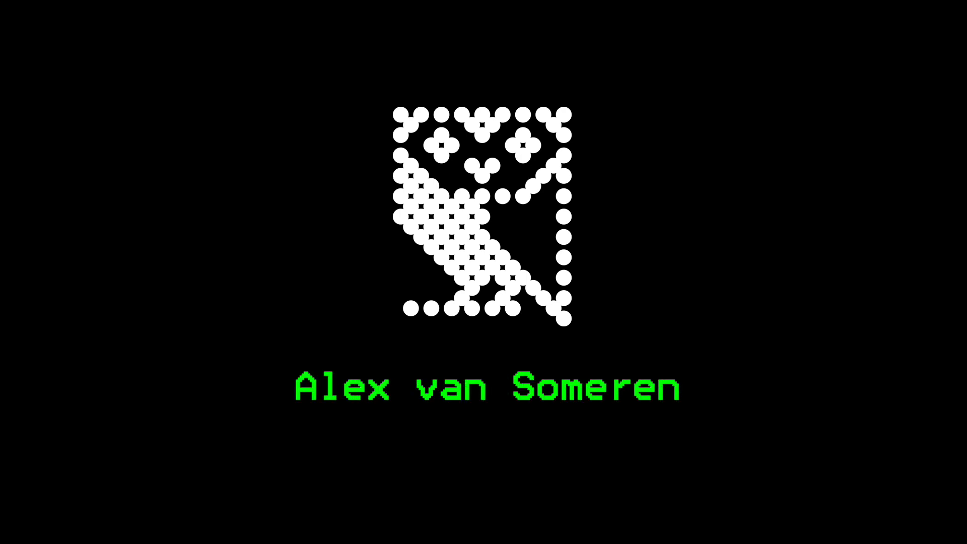